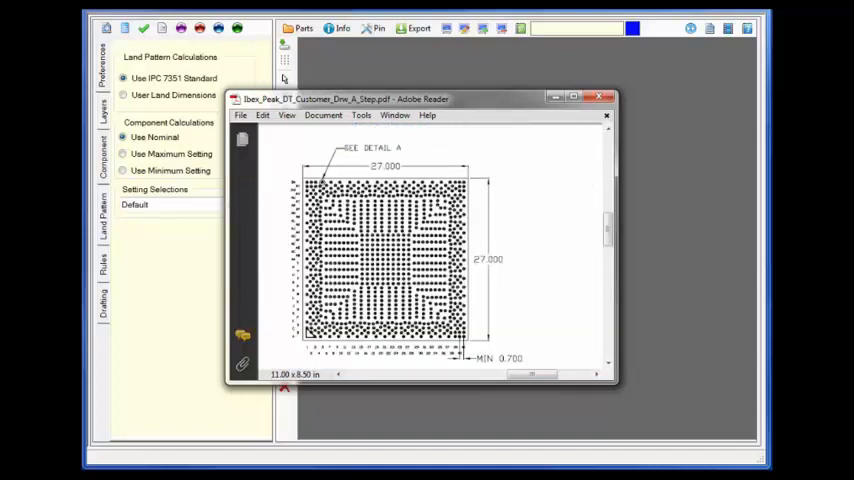
mouse_move(148, 65)
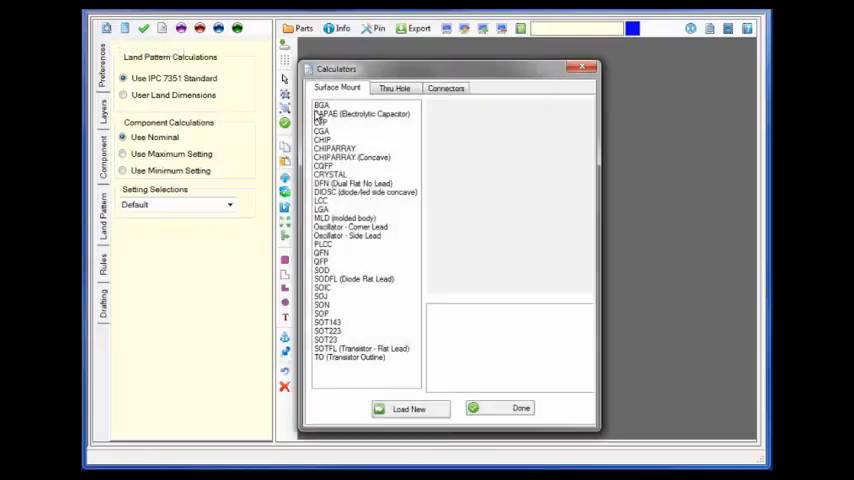
Step: Calculate a 41×41 BGA: 0.7 mm pitch, 0.4 mm balls, 27 mm body, fiducial False
left_click(321, 105)
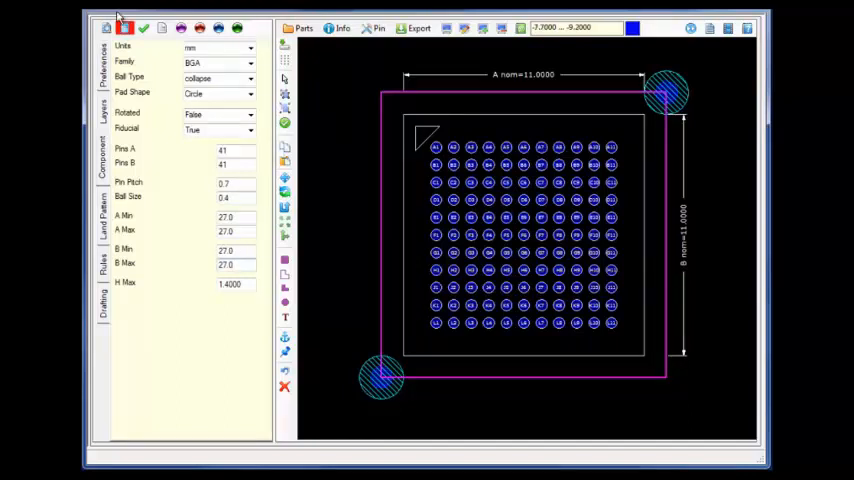
left_click(125, 28)
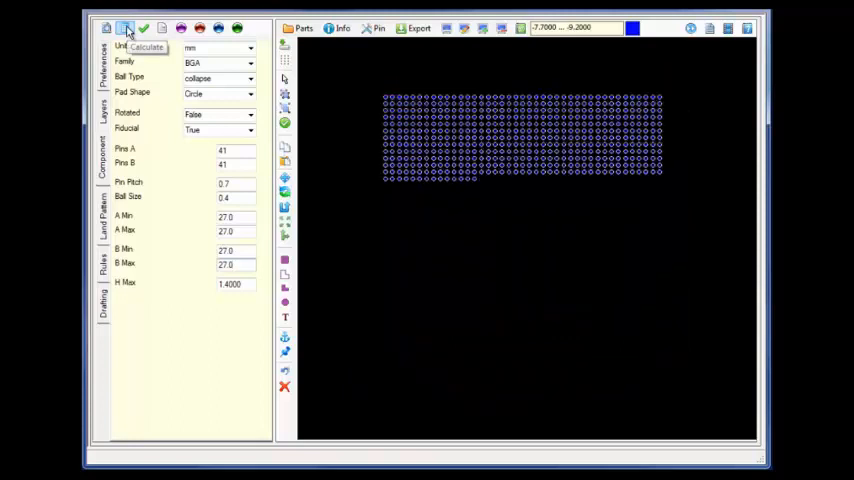
left_click(127, 29)
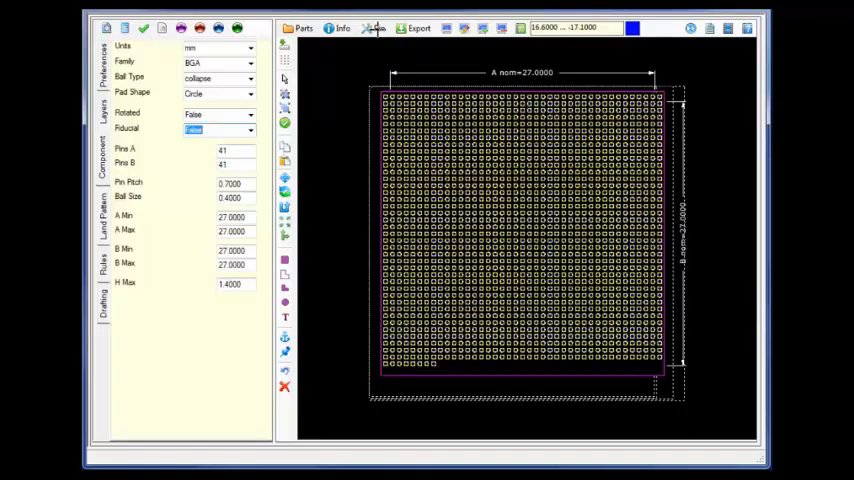
Step: Accept the 27 mm BGA land pattern and list Symbol Builder, Footprint Builder, Configure Both
left_click(379, 27)
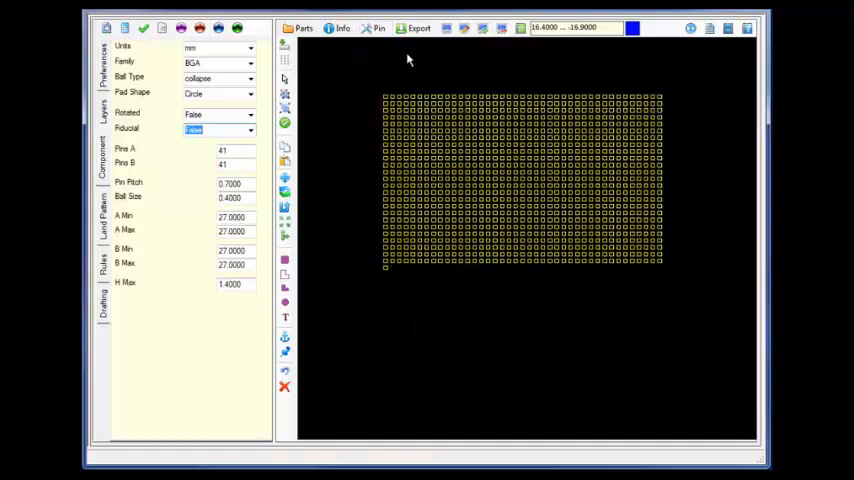
left_click(285, 122)
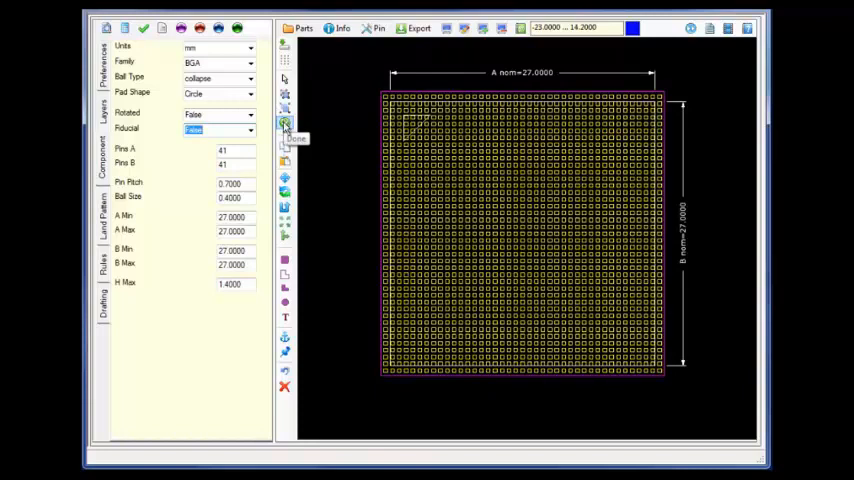
left_click(690, 28)
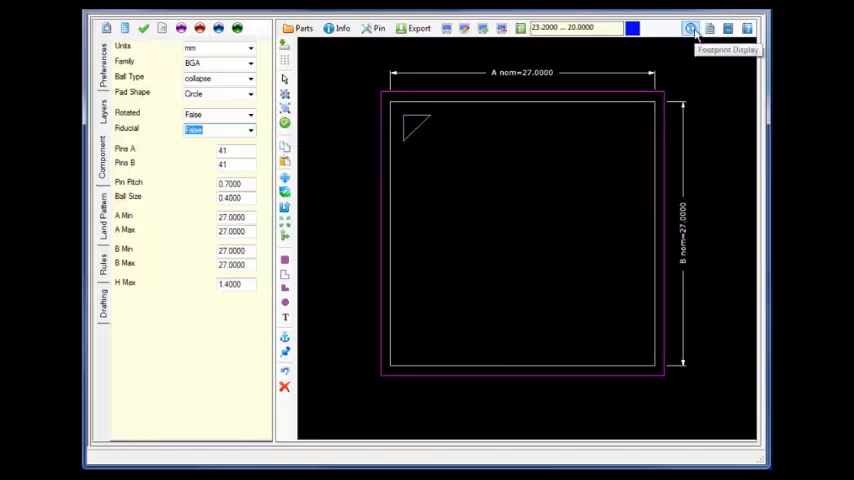
left_click(690, 28)
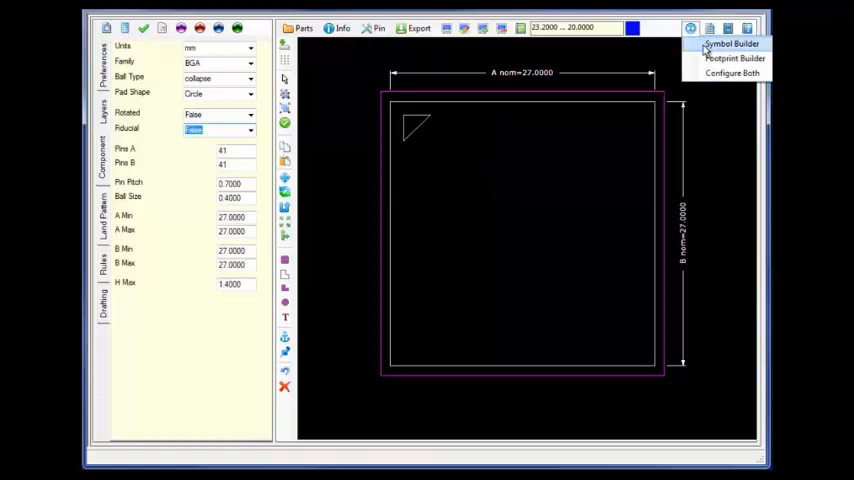
Step: In Symbol Builder, import Ibex_Peak_DT_Ballout.csv as a CSV file into the scratch sheet
left_click(730, 43)
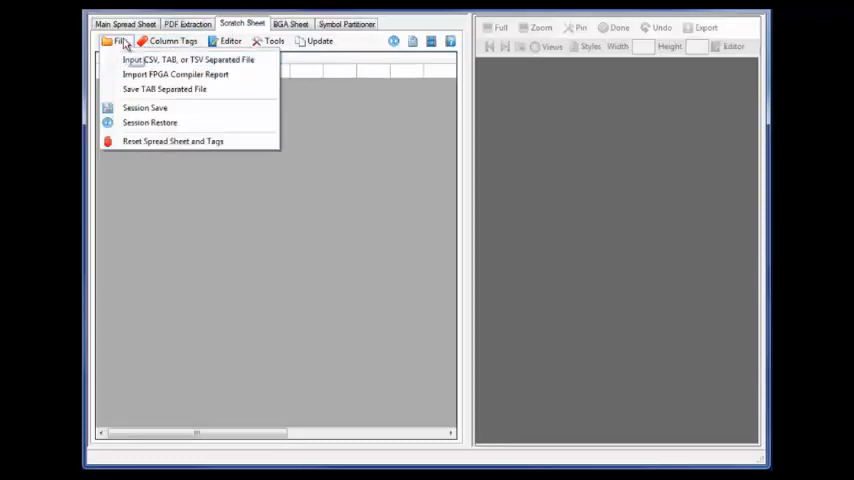
mouse_move(189, 60)
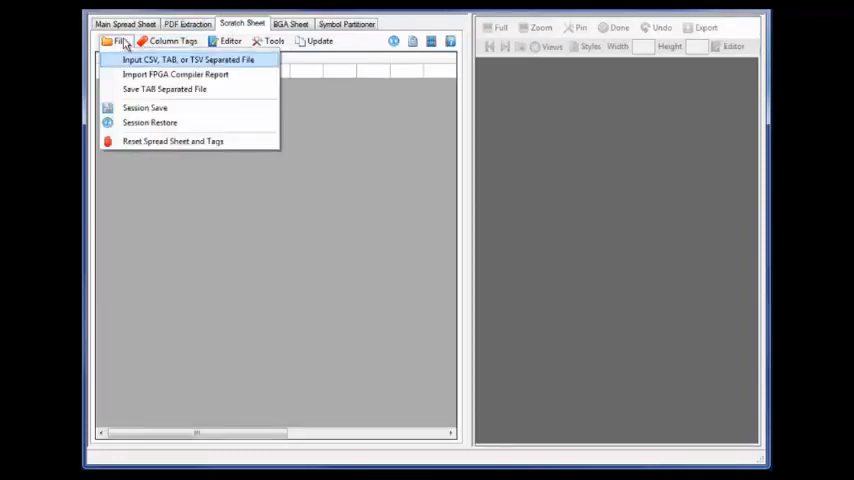
left_click(195, 59)
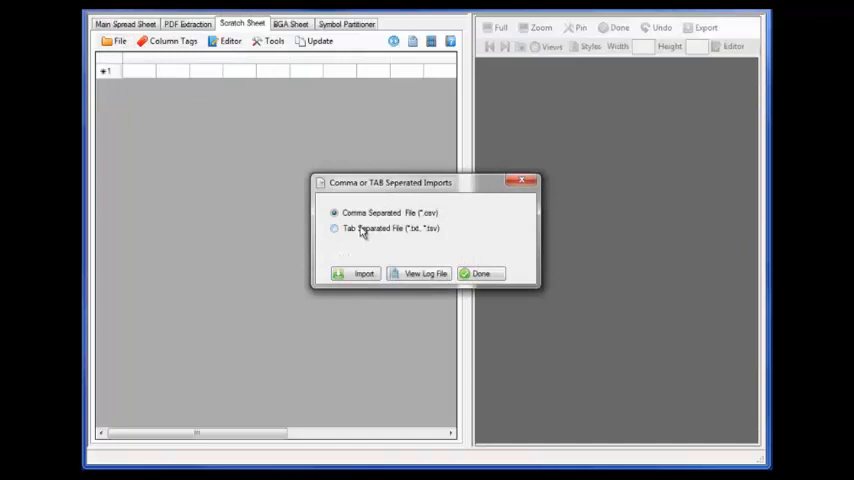
left_click(356, 273)
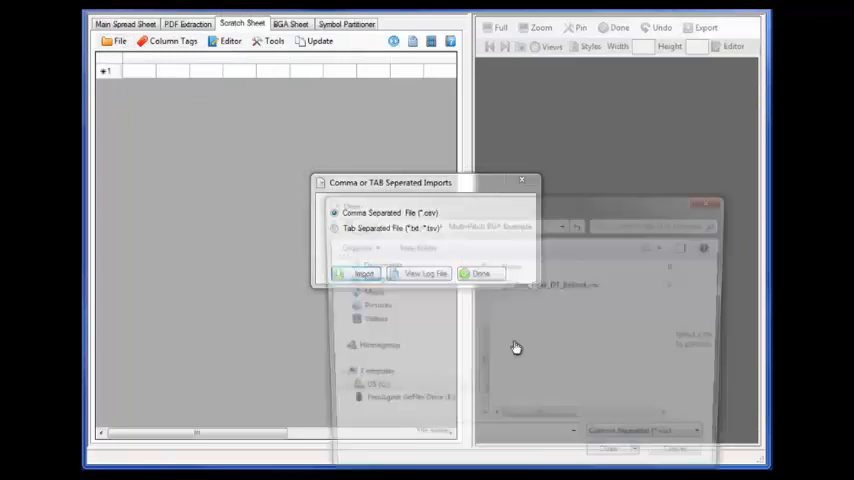
left_click(362, 273)
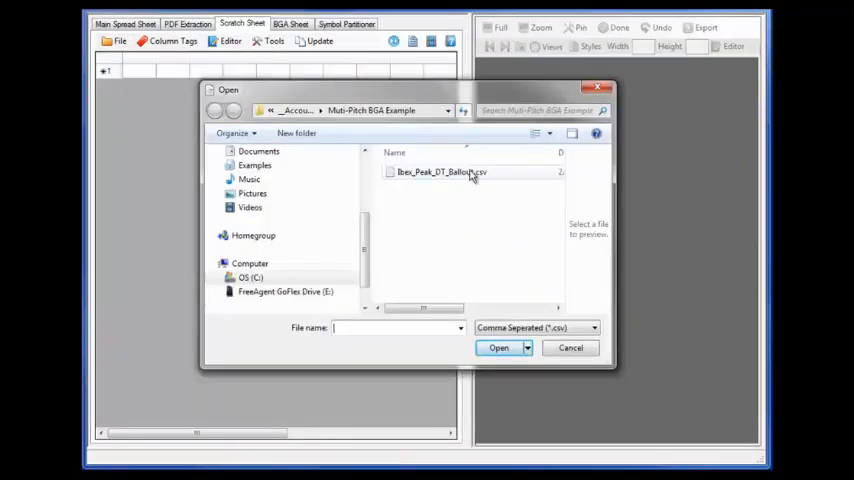
left_click(498, 347)
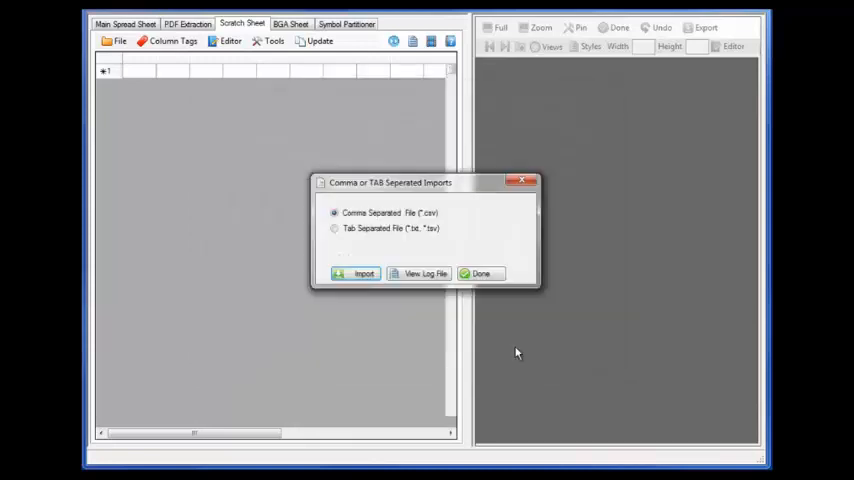
left_click(356, 273)
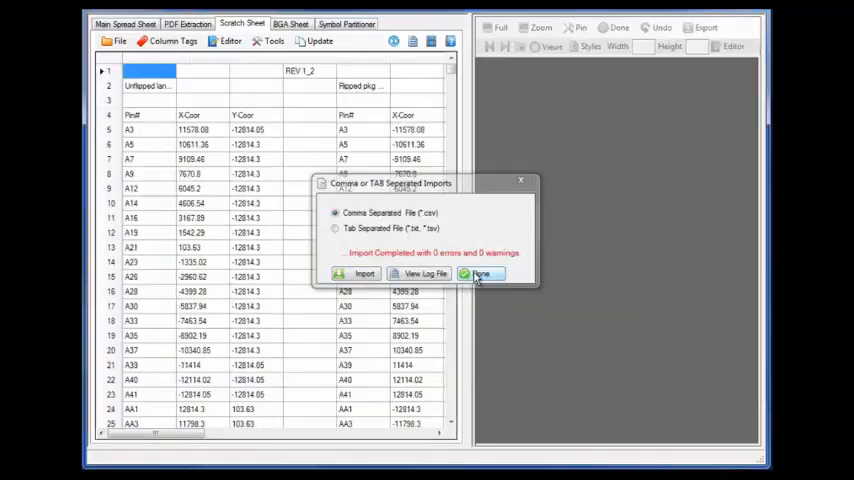
left_click(482, 273)
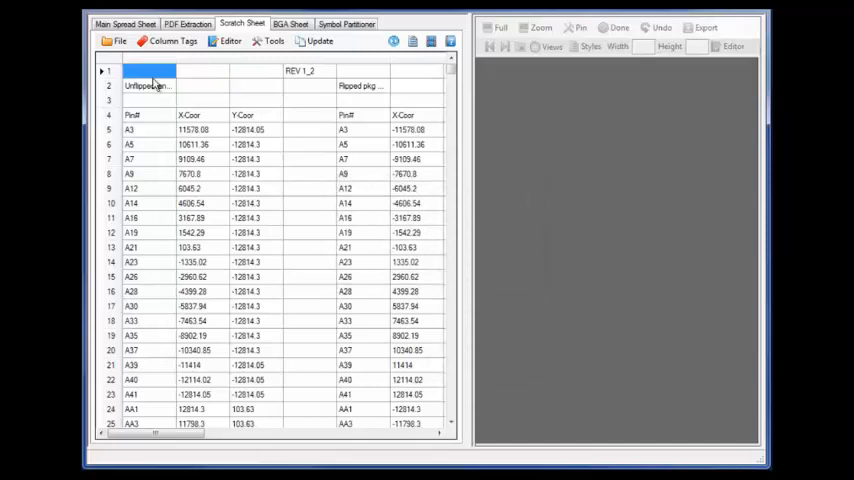
Step: Tag the Pin# and coordinate columns as Number, X Origin, Y Origin, plus a Hidden column
left_click(173, 41)
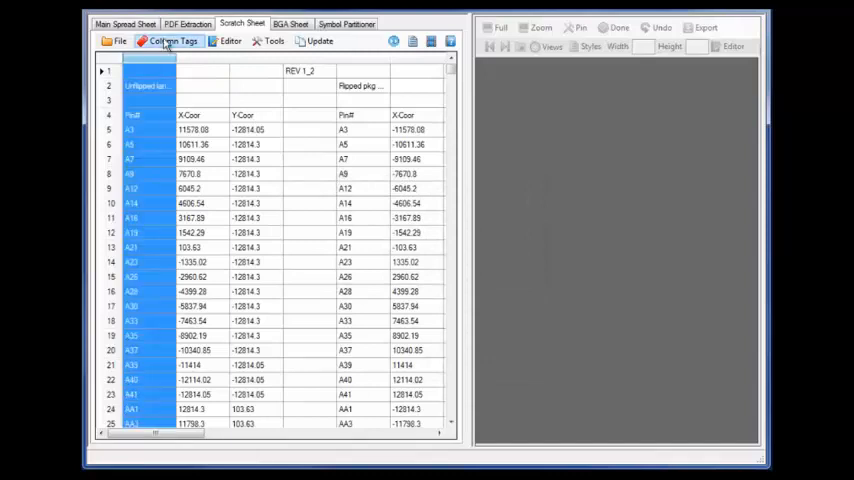
left_click(172, 41)
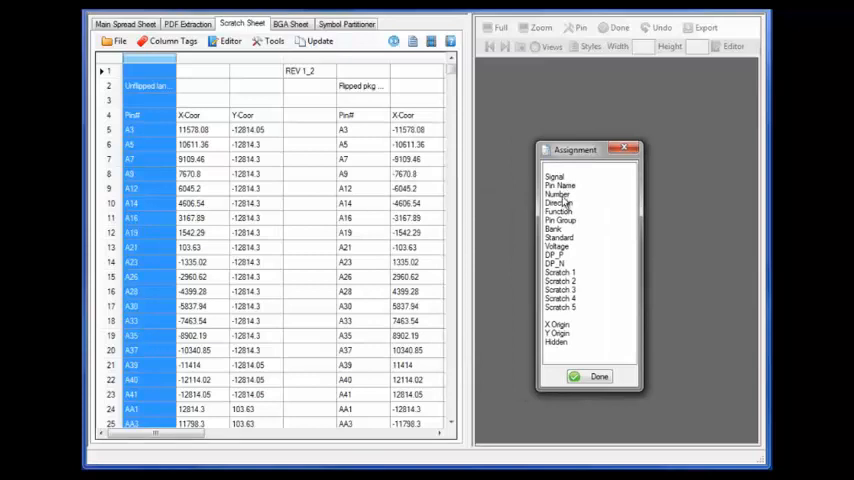
left_click(558, 194)
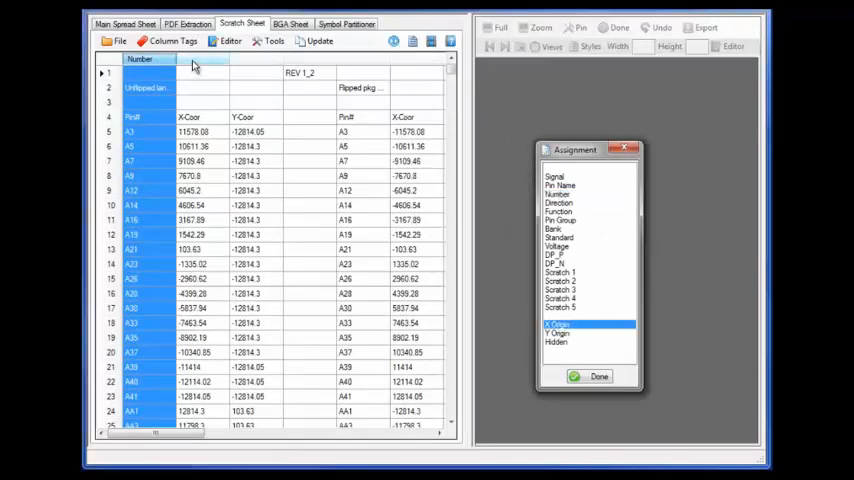
left_click(560, 332)
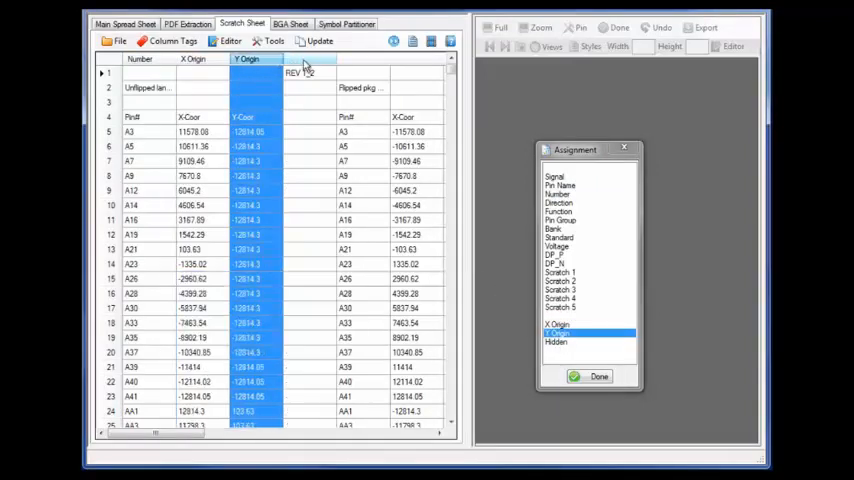
left_click(556, 341)
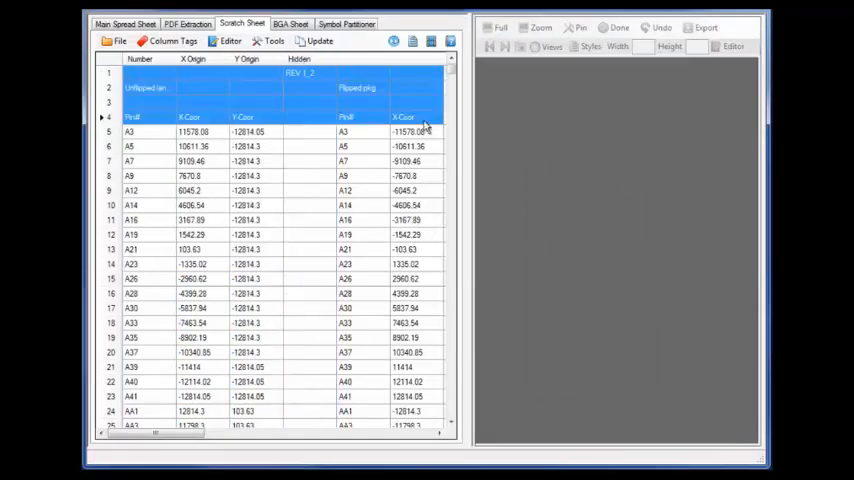
Step: Fill every row of the Hidden column with 'Visible'
right_click(400, 117)
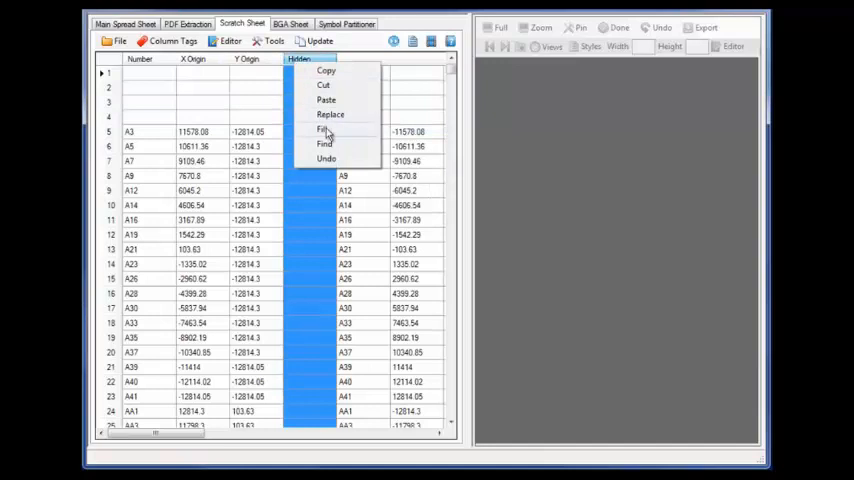
left_click(321, 129)
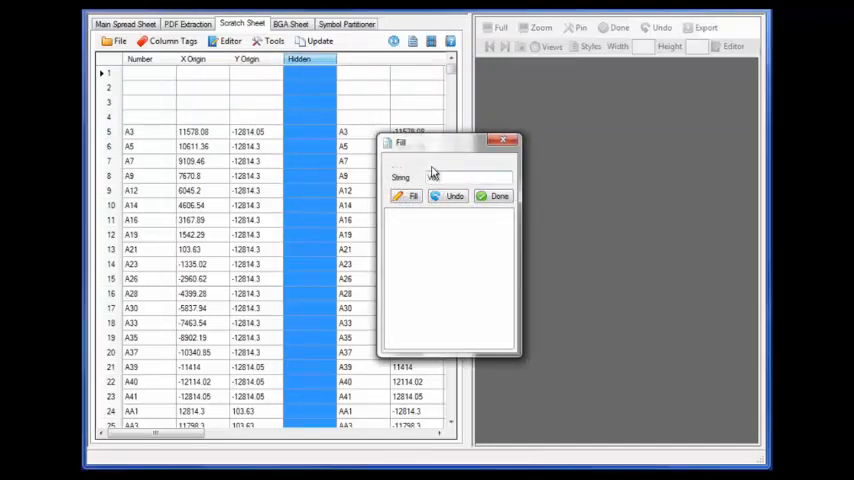
type("Visible")
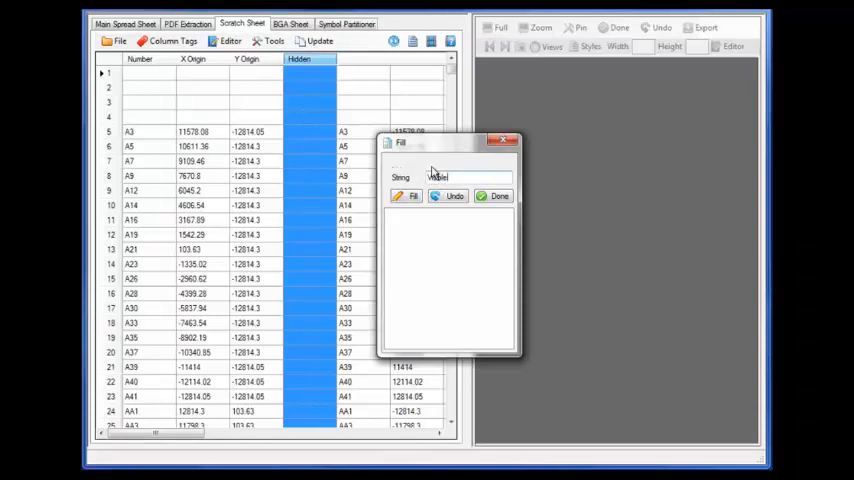
left_click(409, 195)
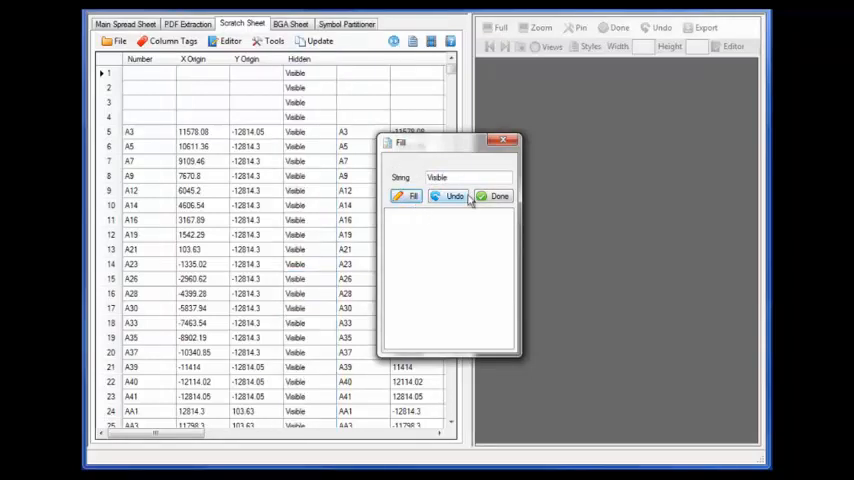
left_click(498, 195)
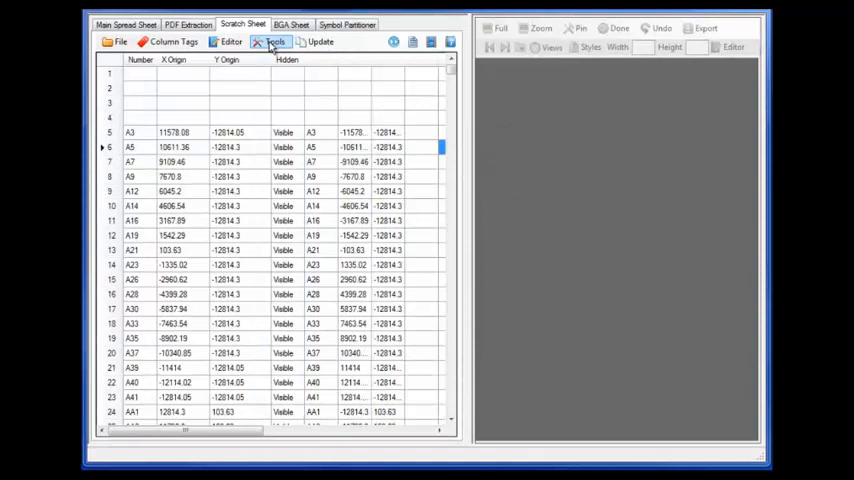
Step: Scale the X Origin and Y Origin columns from 1/1000 mm to mm, showing the footprint preview
left_click(274, 41)
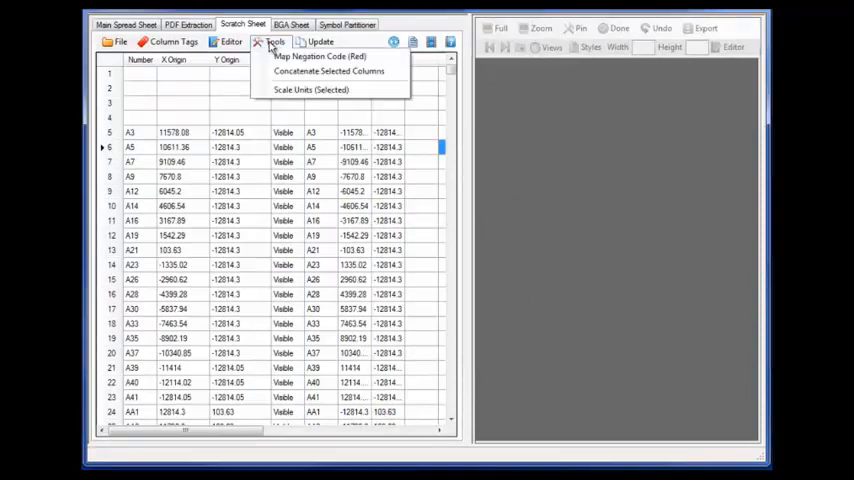
mouse_move(311, 89)
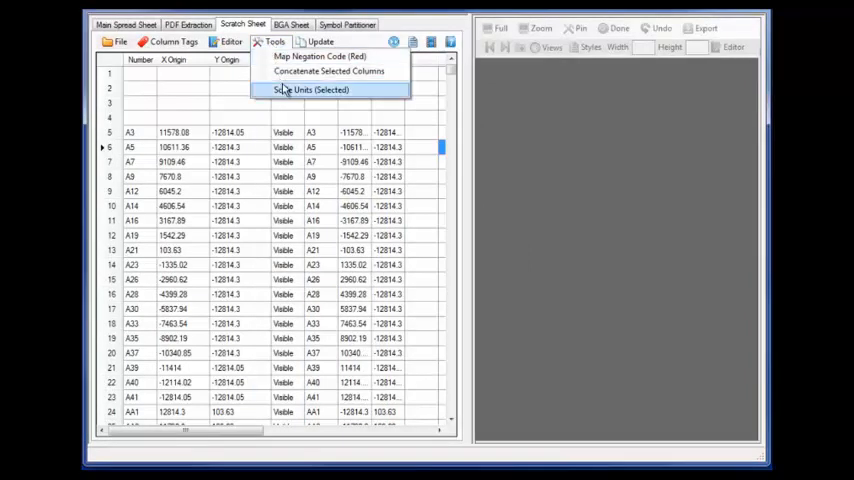
left_click(310, 90)
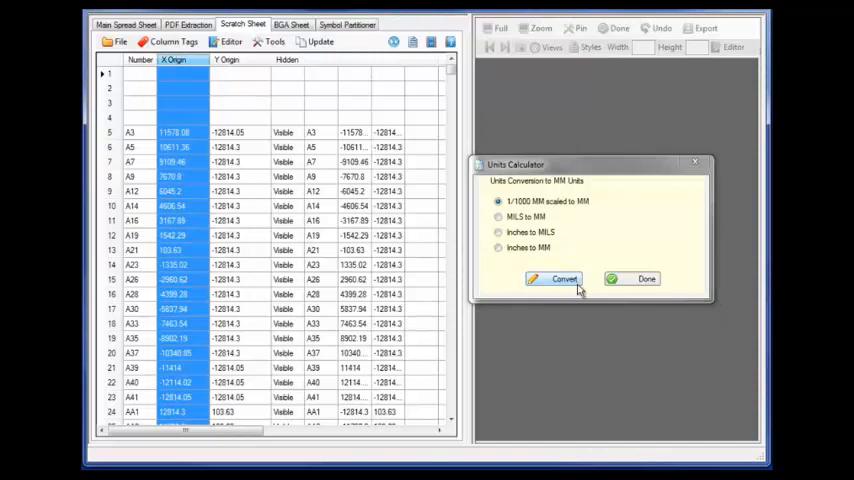
left_click(562, 278)
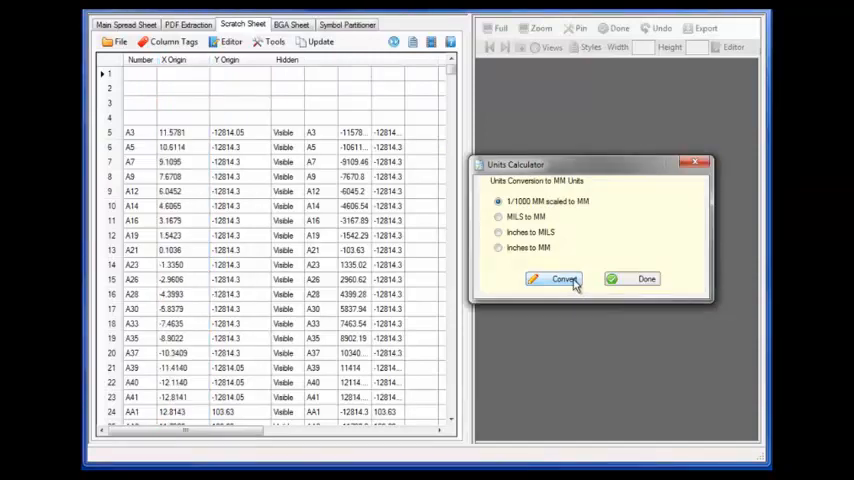
left_click(227, 59)
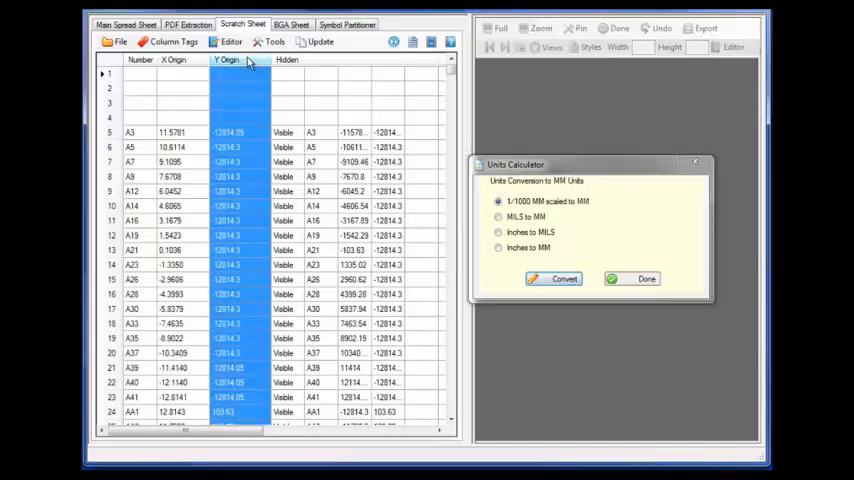
left_click(558, 279)
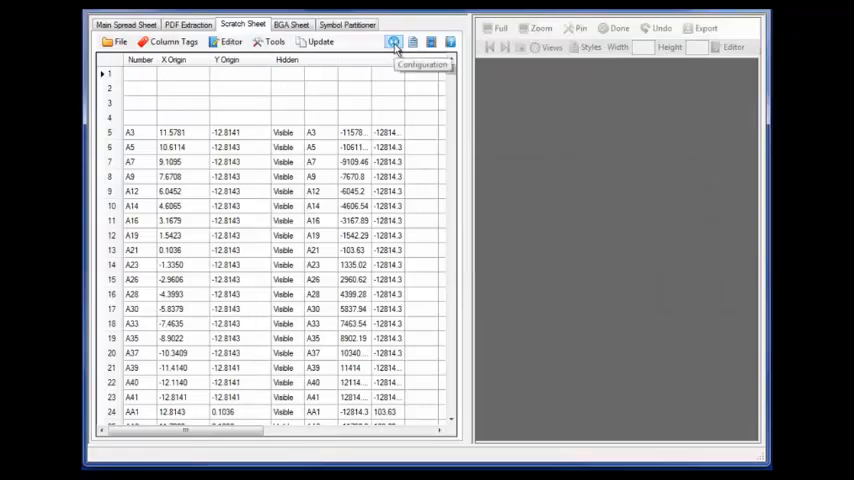
left_click(393, 42)
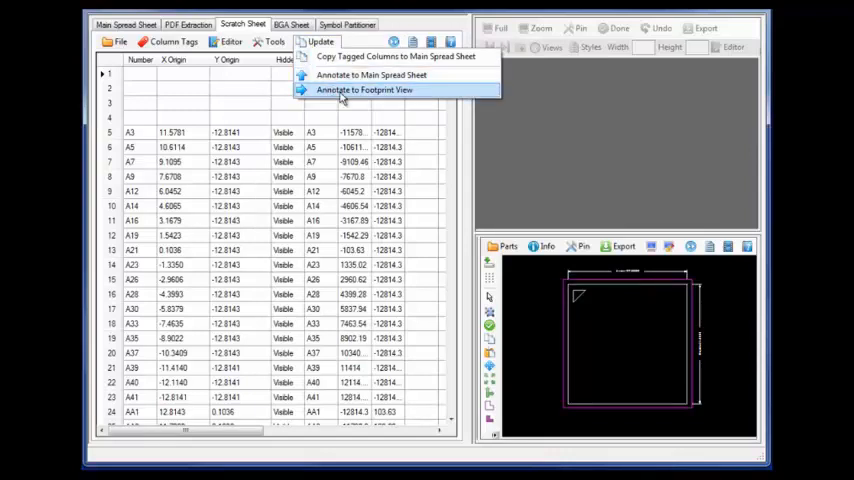
Step: Annotate the sheet's ball positions to the footprint view and enlarge the preview
left_click(363, 89)
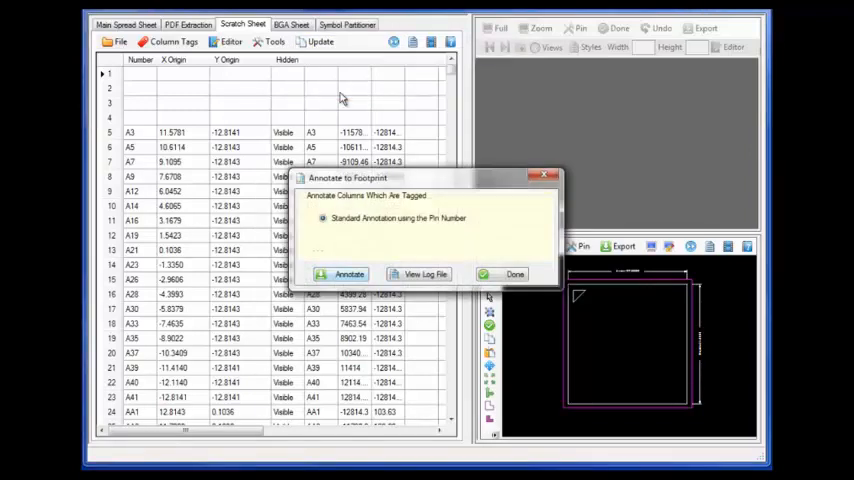
left_click(349, 274)
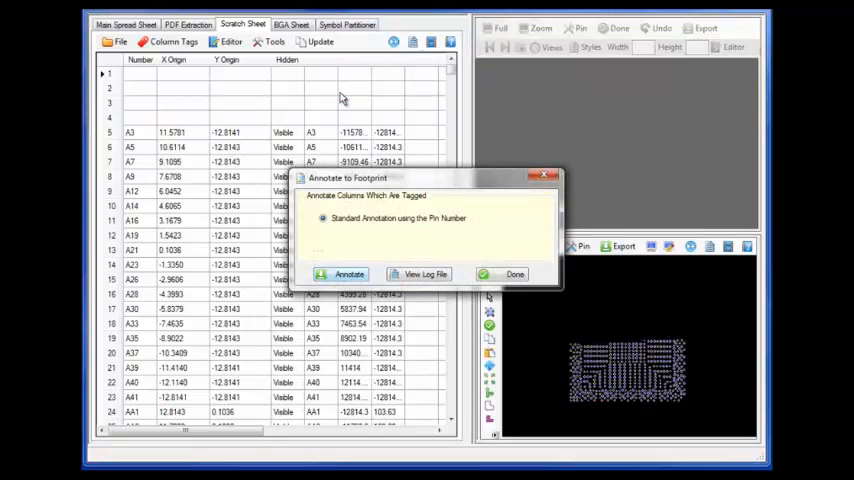
left_click(349, 274)
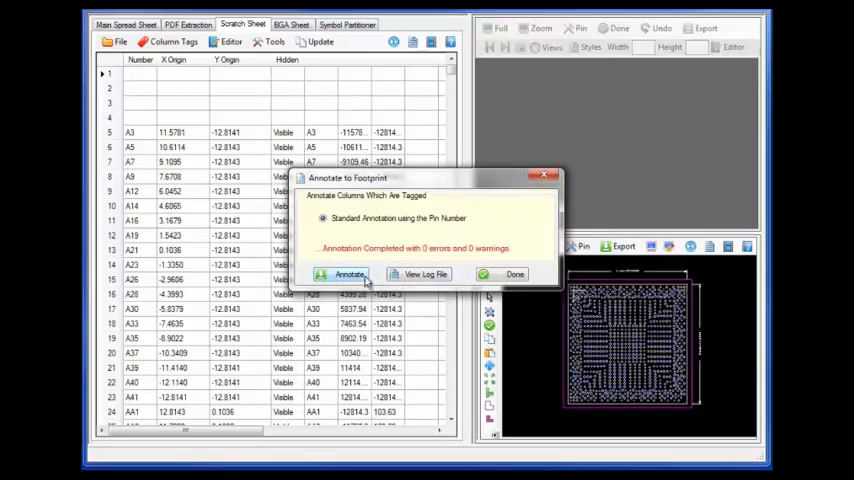
left_click(515, 274)
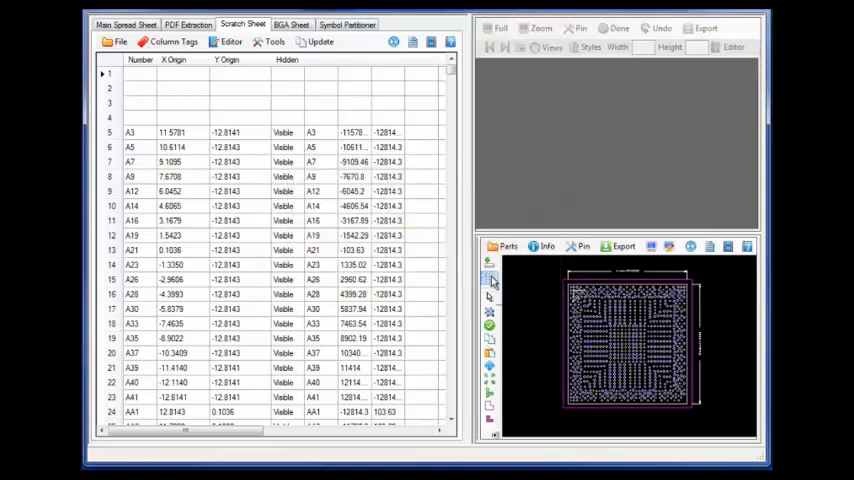
left_click(394, 42)
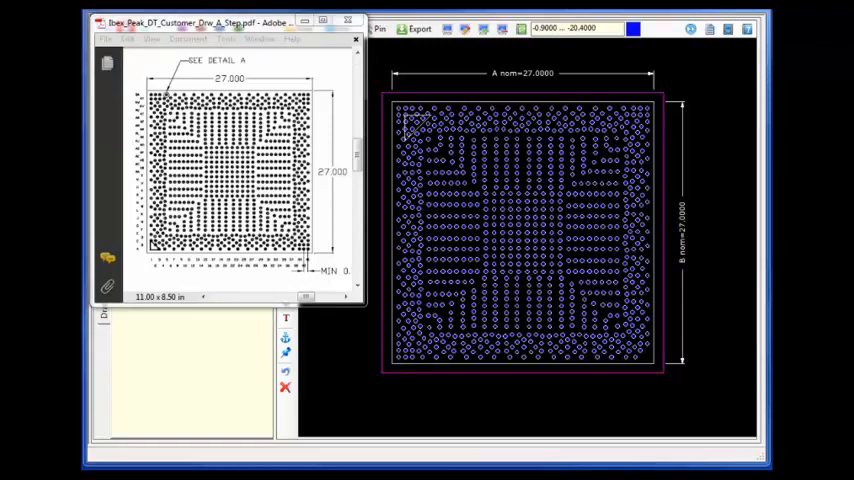
Step: Close the Adobe Reader package drawing after comparing it with the footprint
left_click(420, 28)
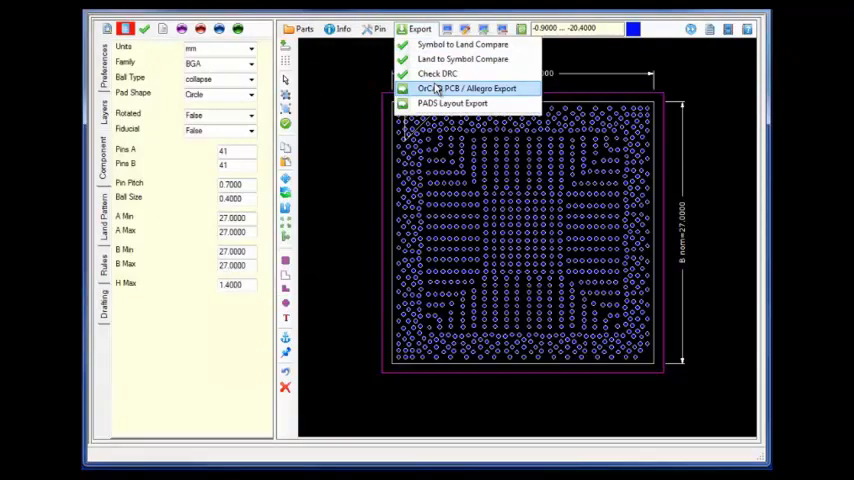
Step: Run OrCAD PCB / Allegro Export on the BGA footprint, finishing with 0 errors and 0 warnings
left_click(467, 88)
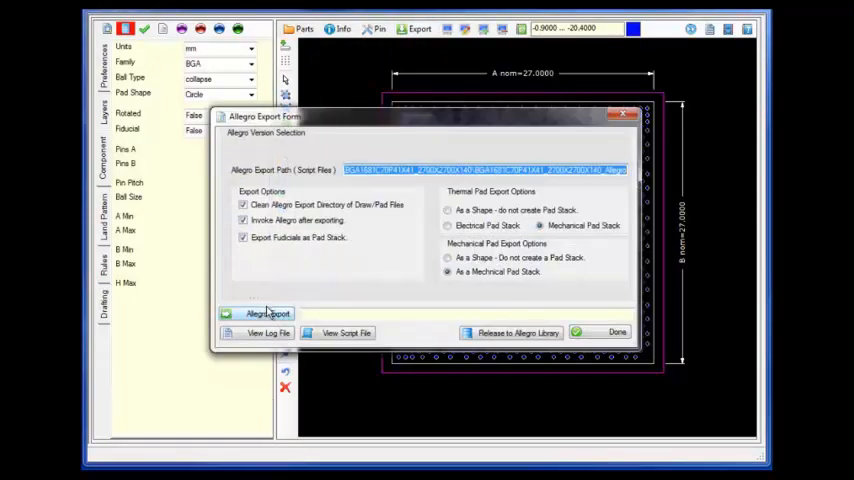
left_click(267, 313)
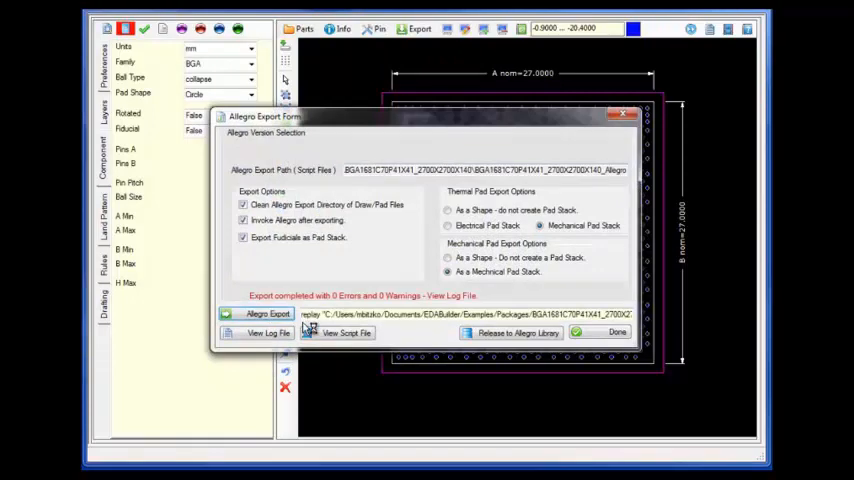